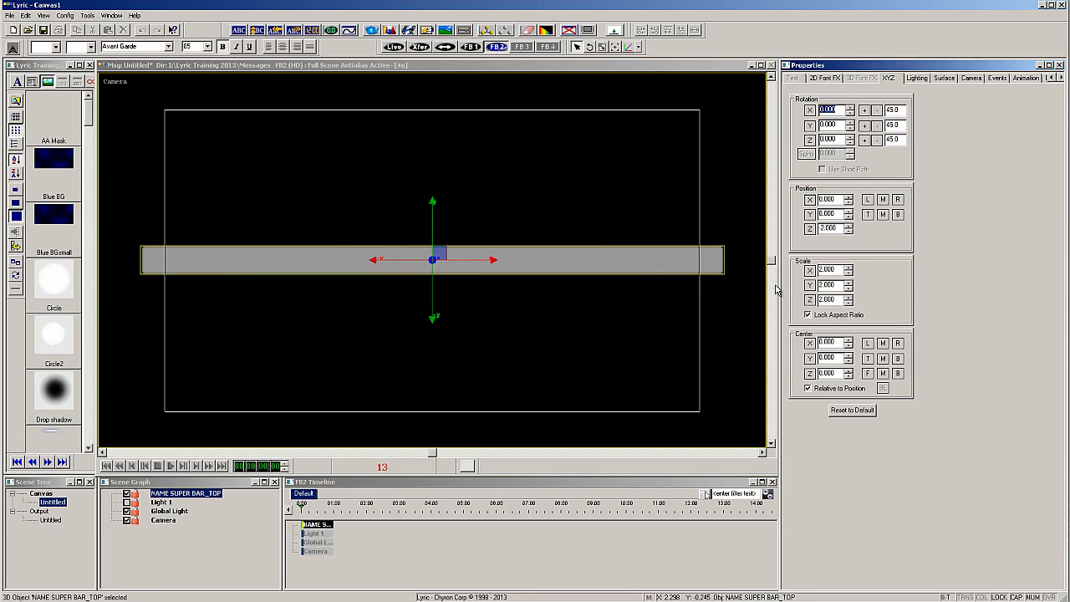
Move the name bar to the lower left of the frame and apply the blue bar image texture
left_click_drag(432, 259, 310, 393)
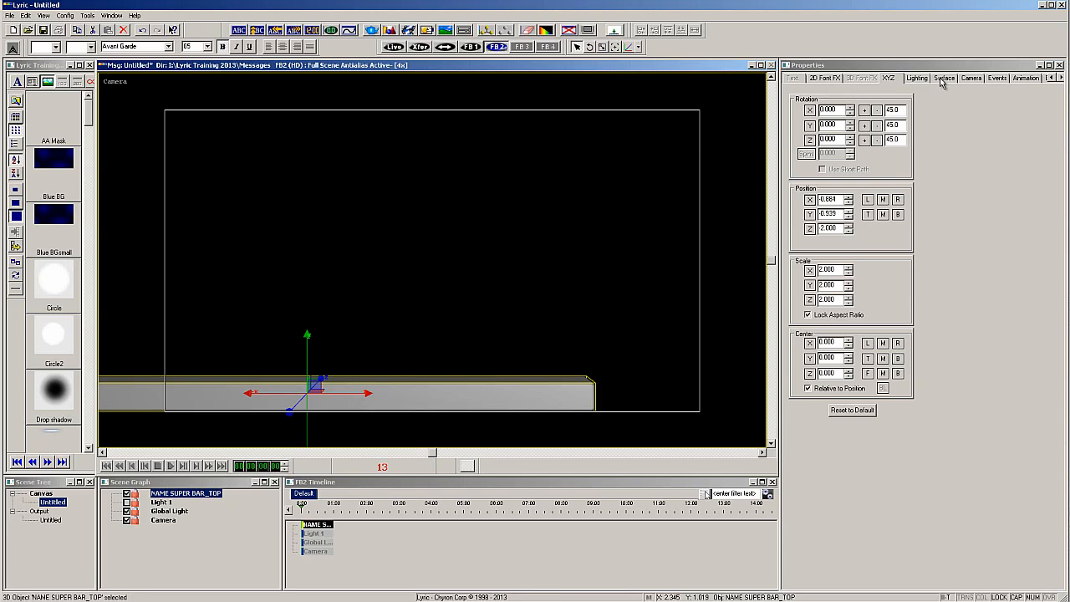
left_click(944, 78)
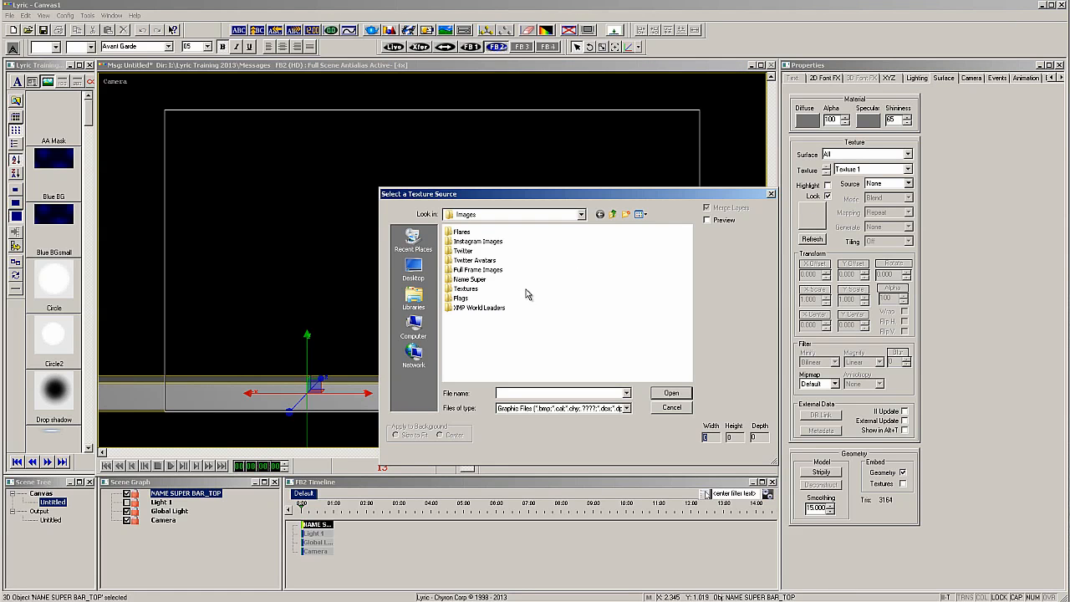
double_click(470, 279)
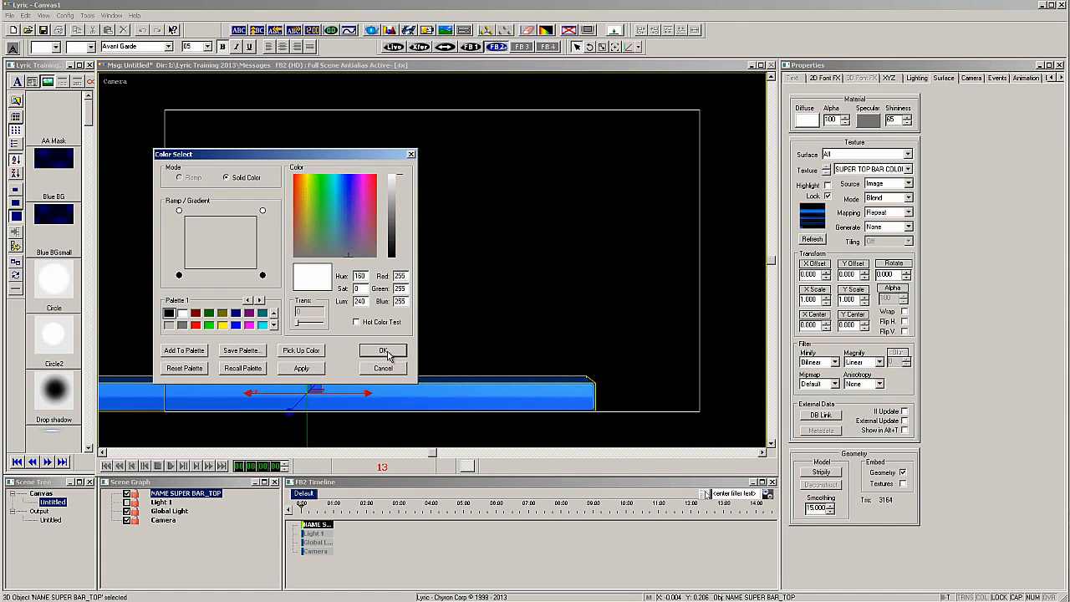
left_click(382, 349)
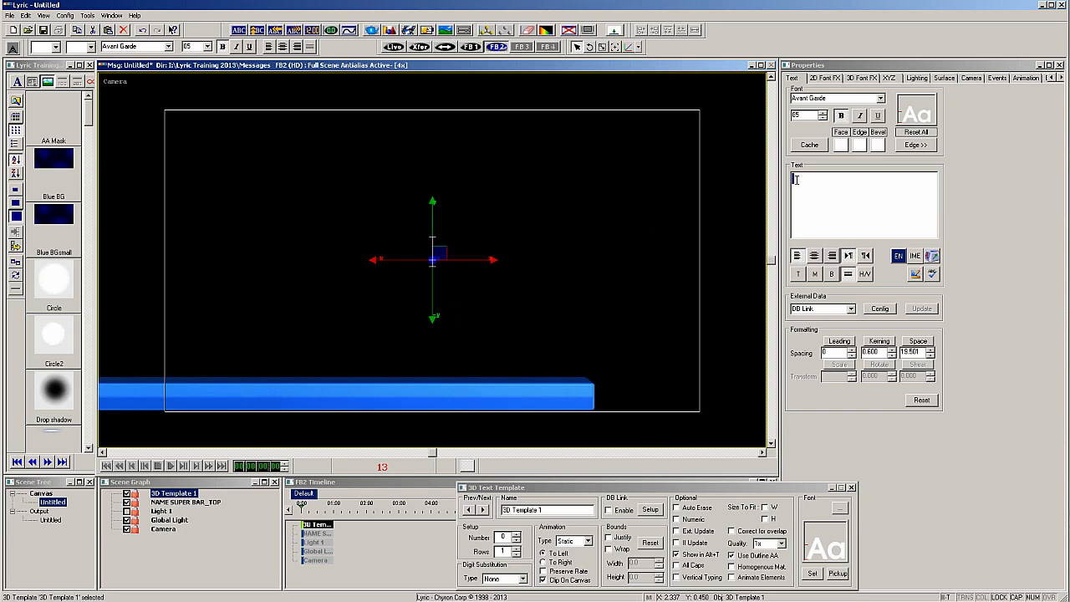
Enter NAME SUPER, give its face an image texture, and move it onto the blue bar
type("NAME SUPER")
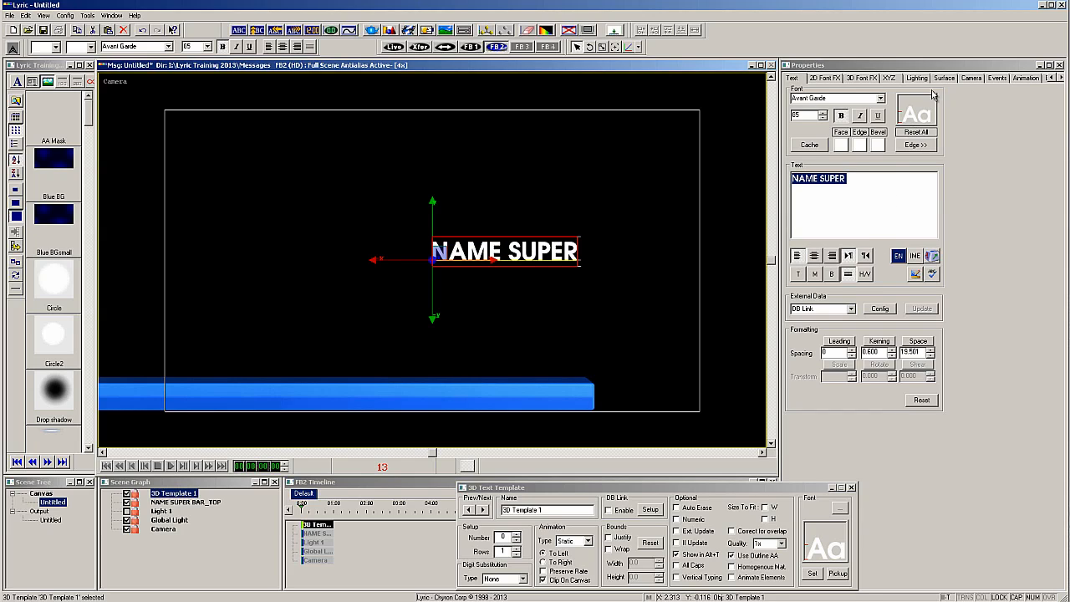
left_click(943, 78)
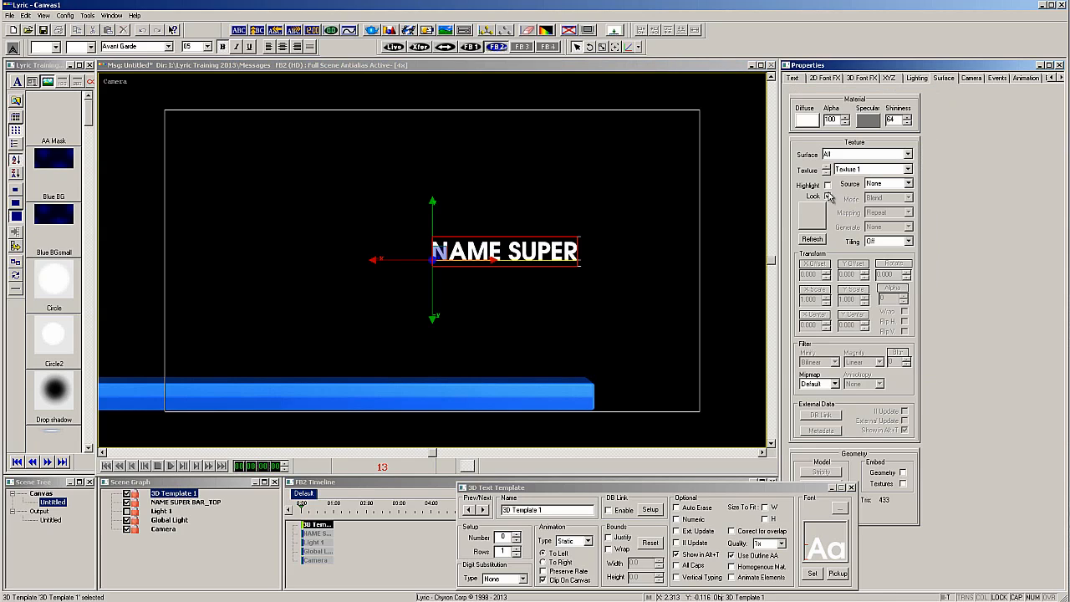
left_click(828, 195)
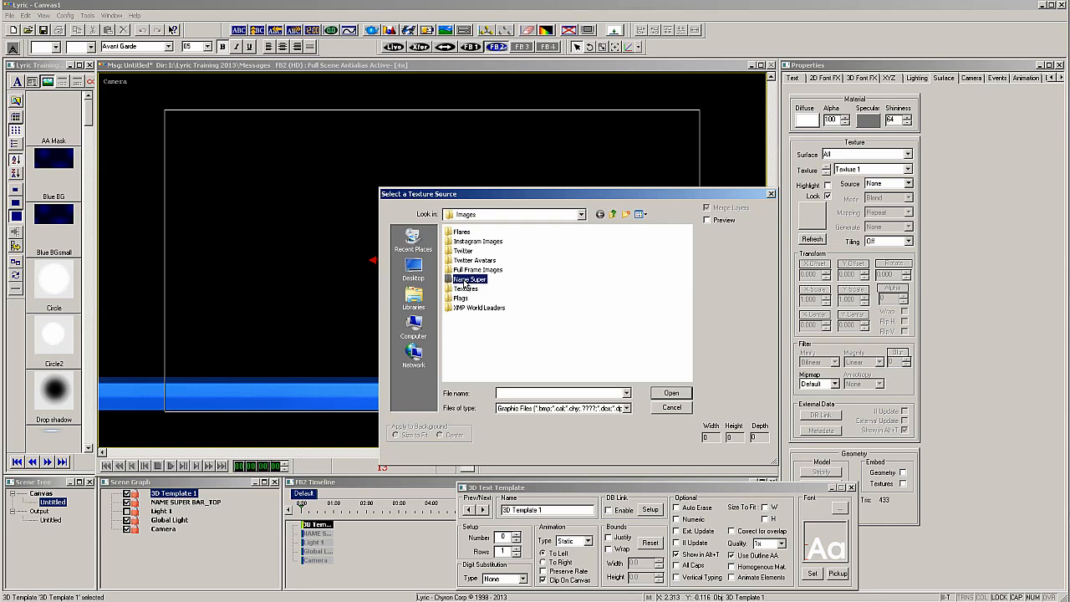
left_click(670, 393)
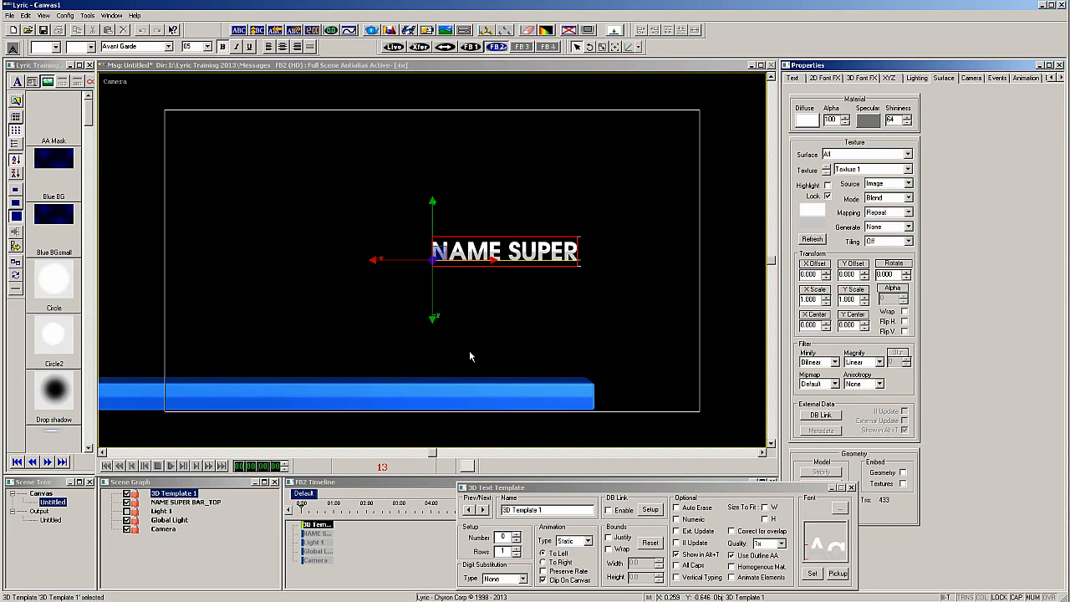
left_click_drag(505, 251, 245, 355)
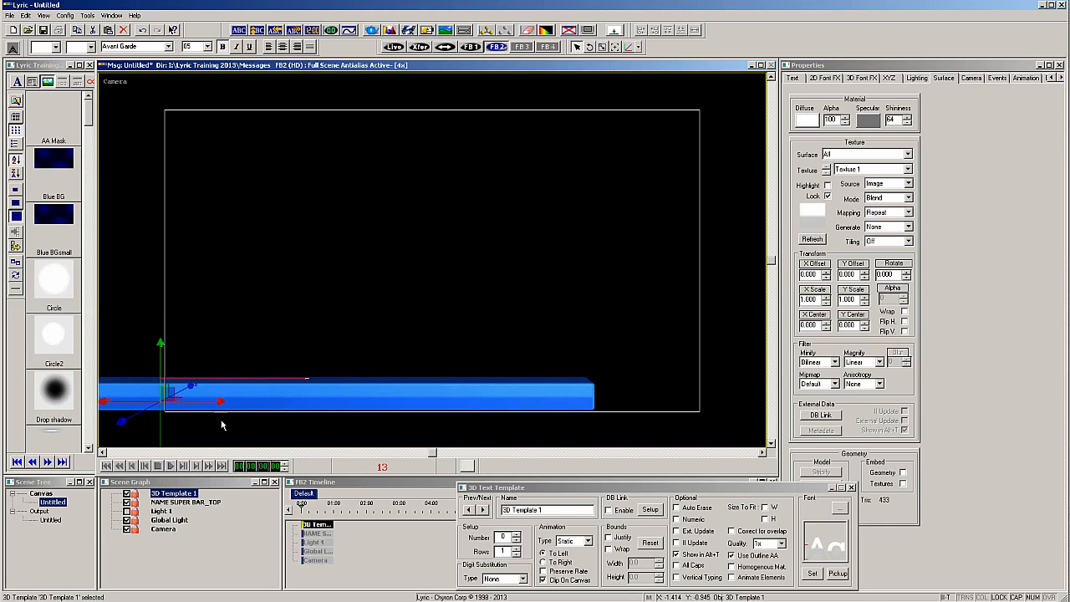
left_click(186, 502)
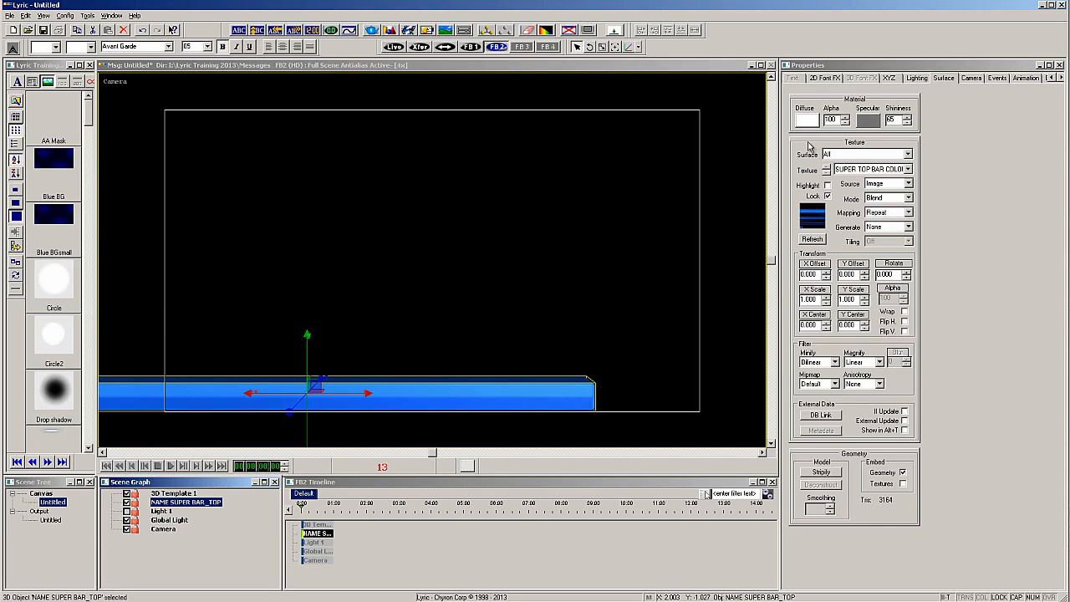
Rename the text template 'Name Super' through its 3D Template Properties
left_click(888, 77)
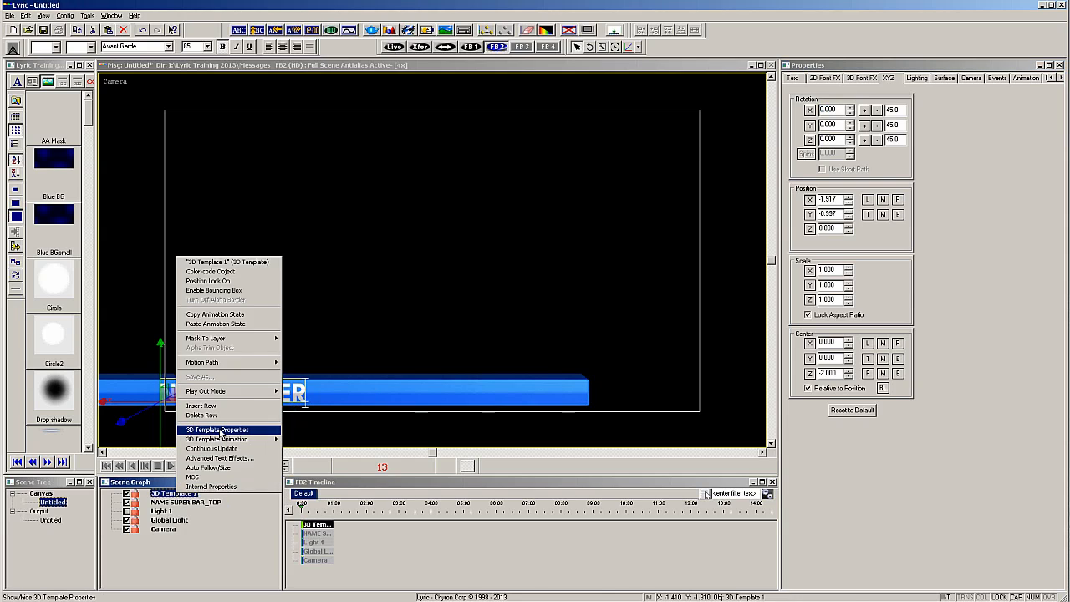
left_click(216, 430)
type("Name Super")
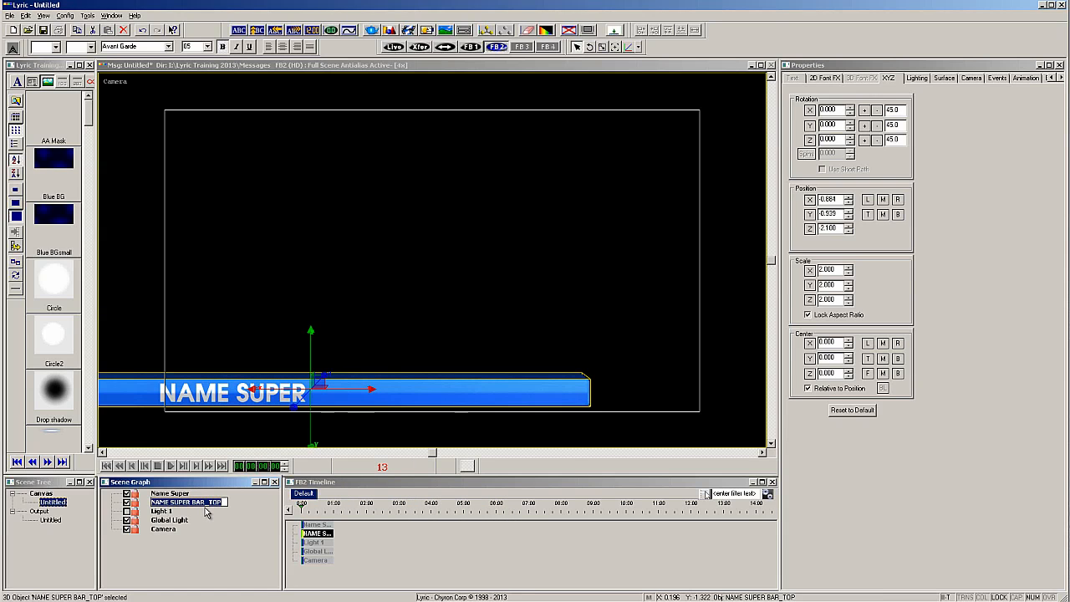
mouse_move(212, 512)
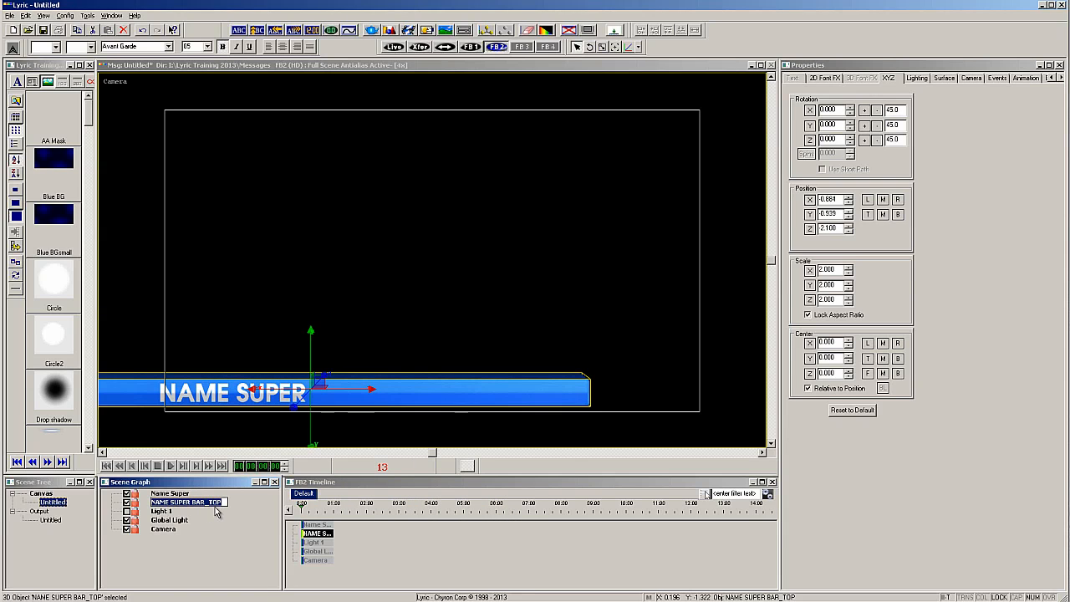
Rename the bar 'Name Super Bar' and bring up its Auto Follow/Size settings
double_click(187, 502)
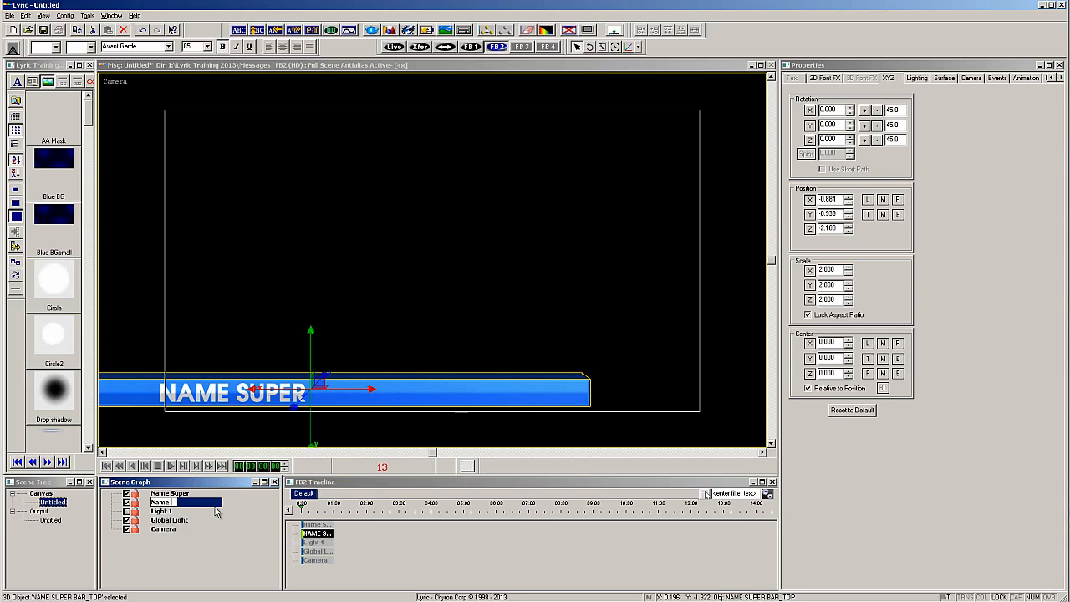
type("Name Super Bar")
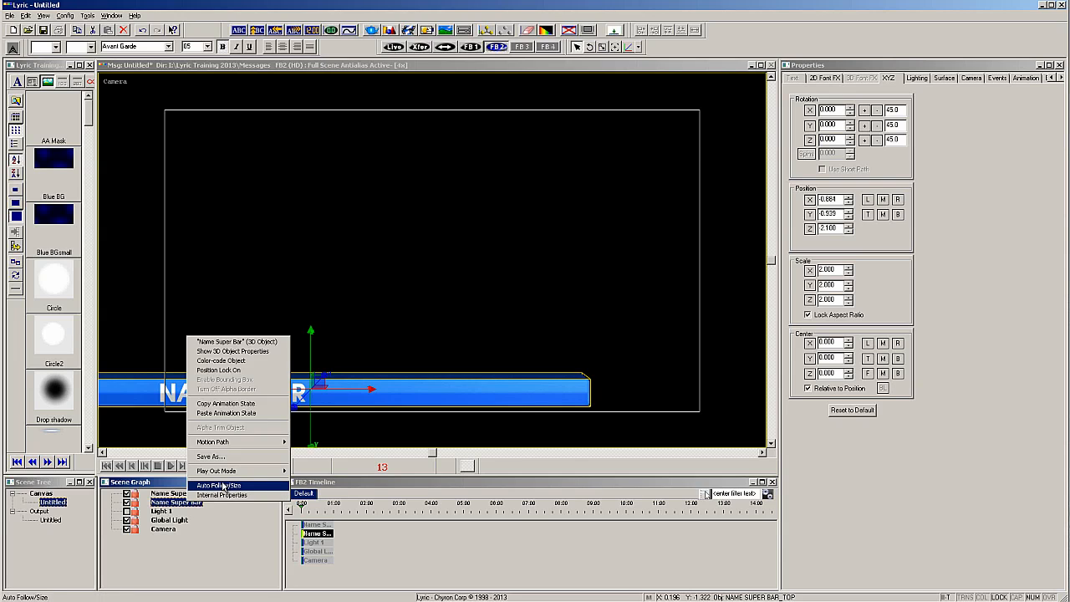
left_click(220, 485)
type("NOW WHEN I T")
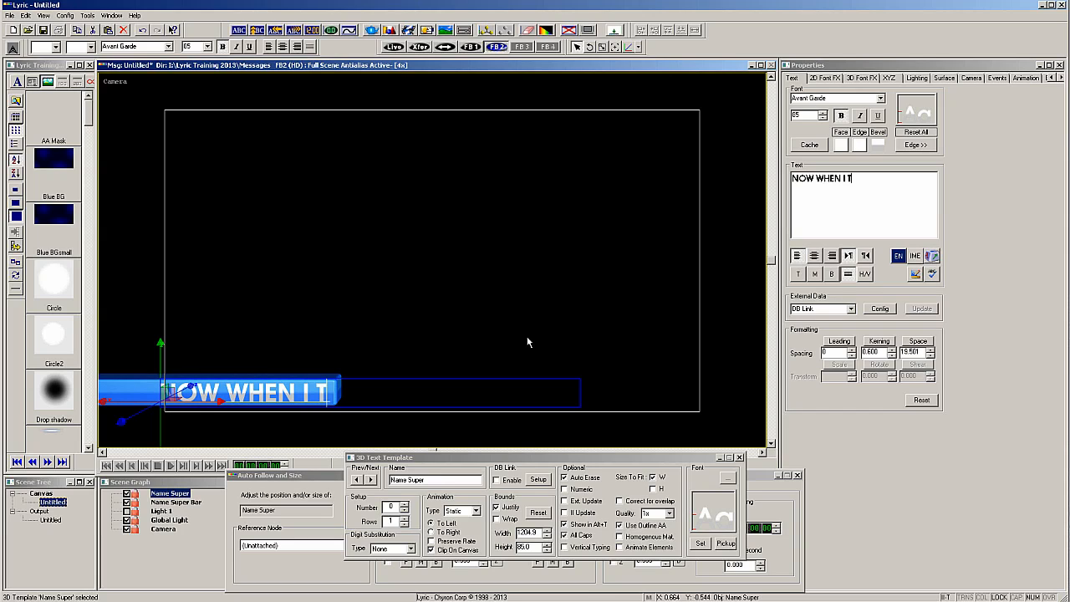
Enter test text to check the bar's sizing, then change the text back to NAME SUPER
type("YPE THE BA")
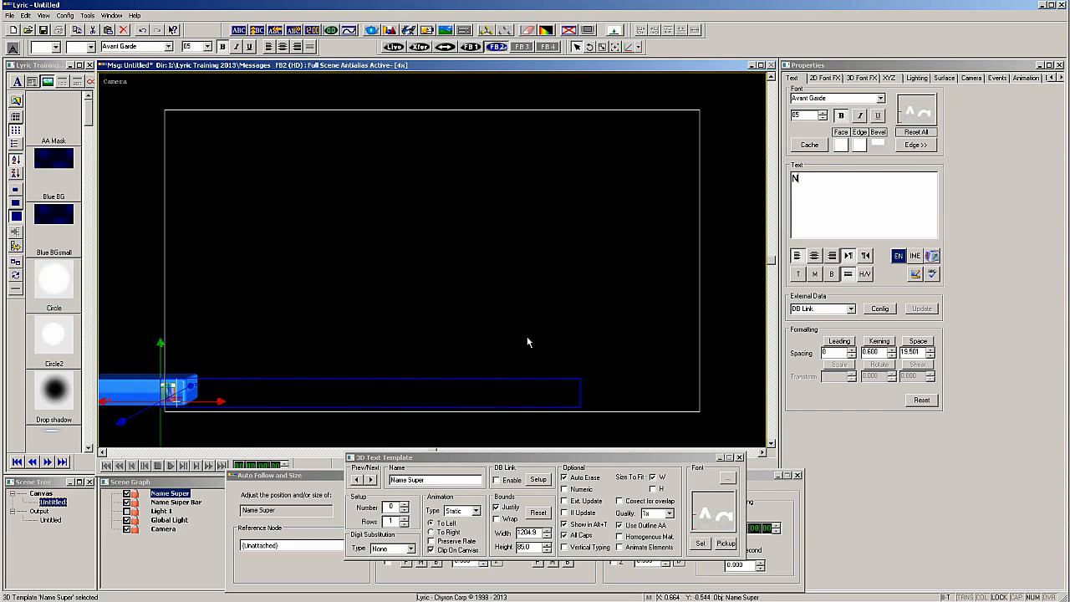
type("AME")
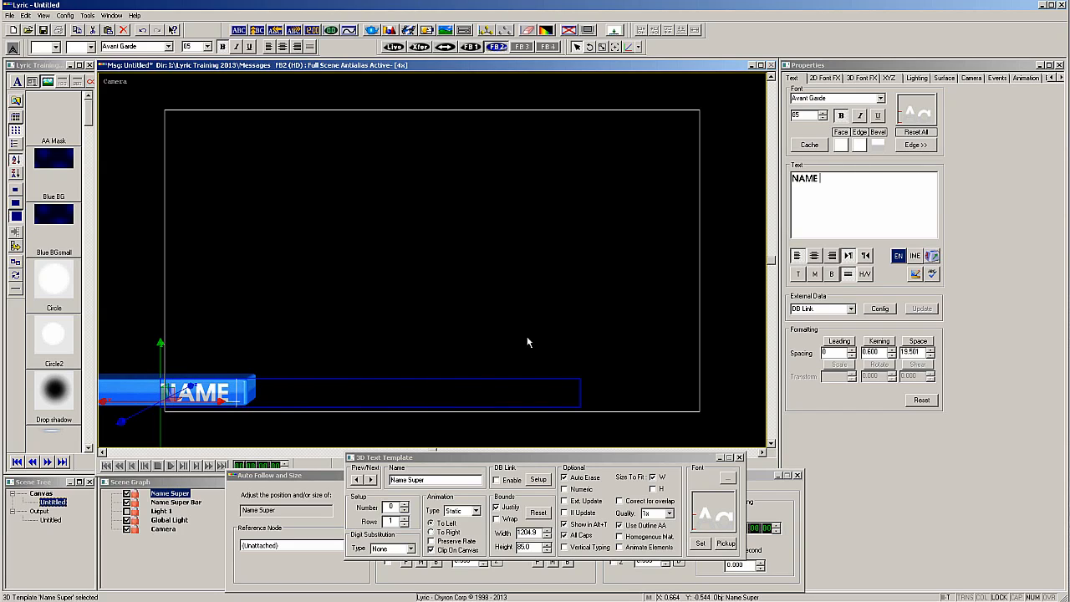
type("SUPER")
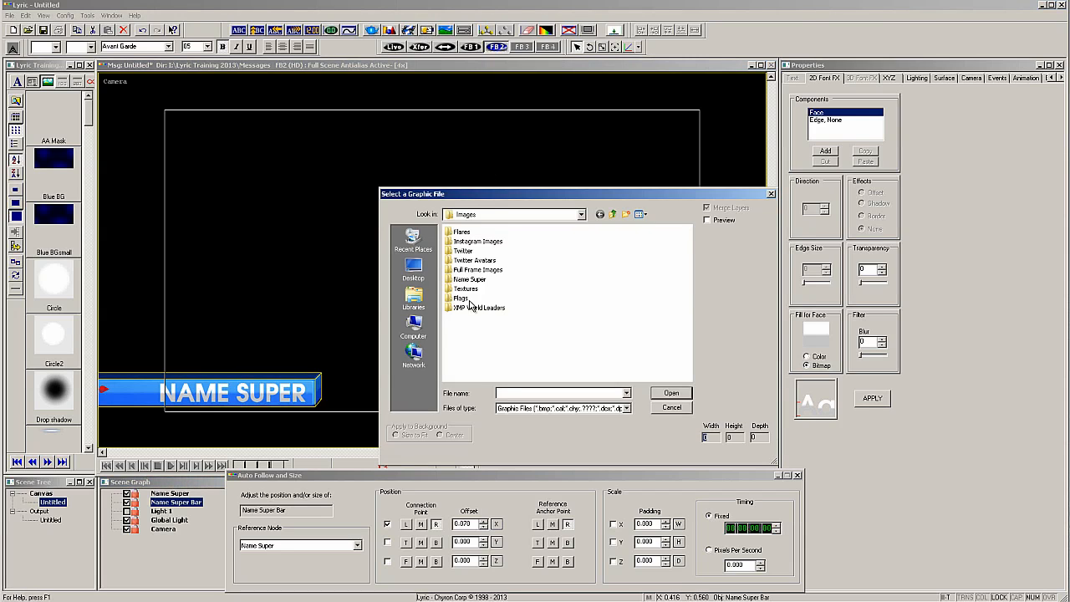
Add Flare 1.png and make it follow Name Super Bar along X at the R point
double_click(470, 279)
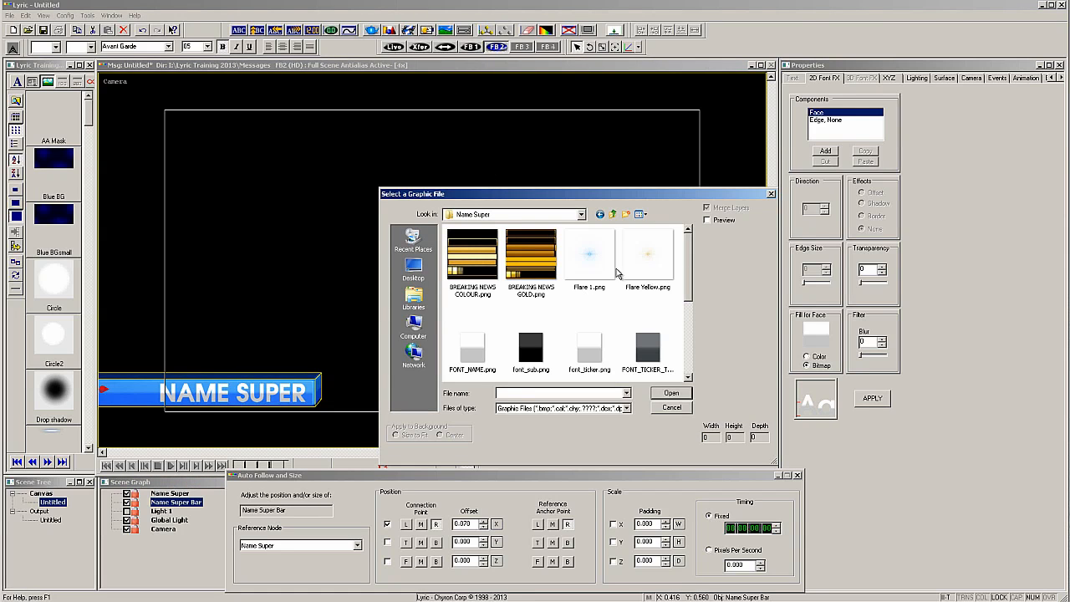
double_click(588, 254)
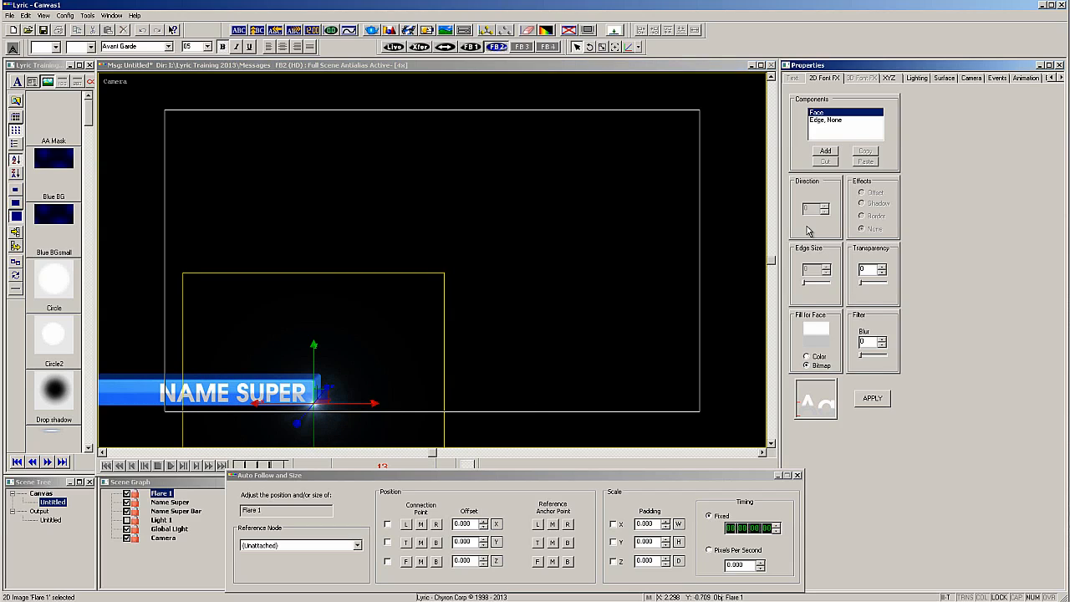
left_click(1025, 78)
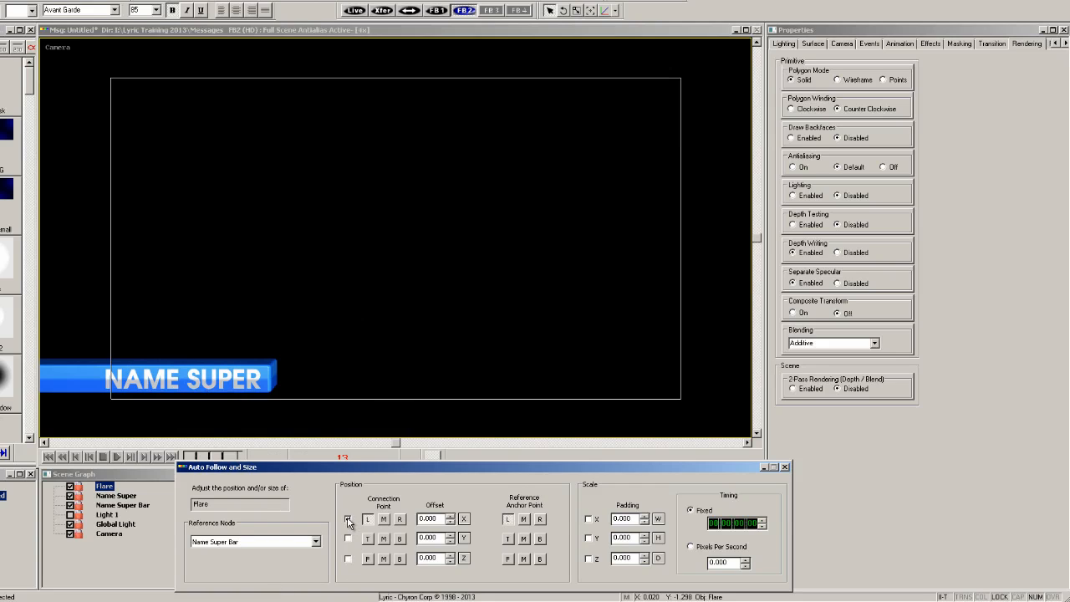
left_click(348, 519)
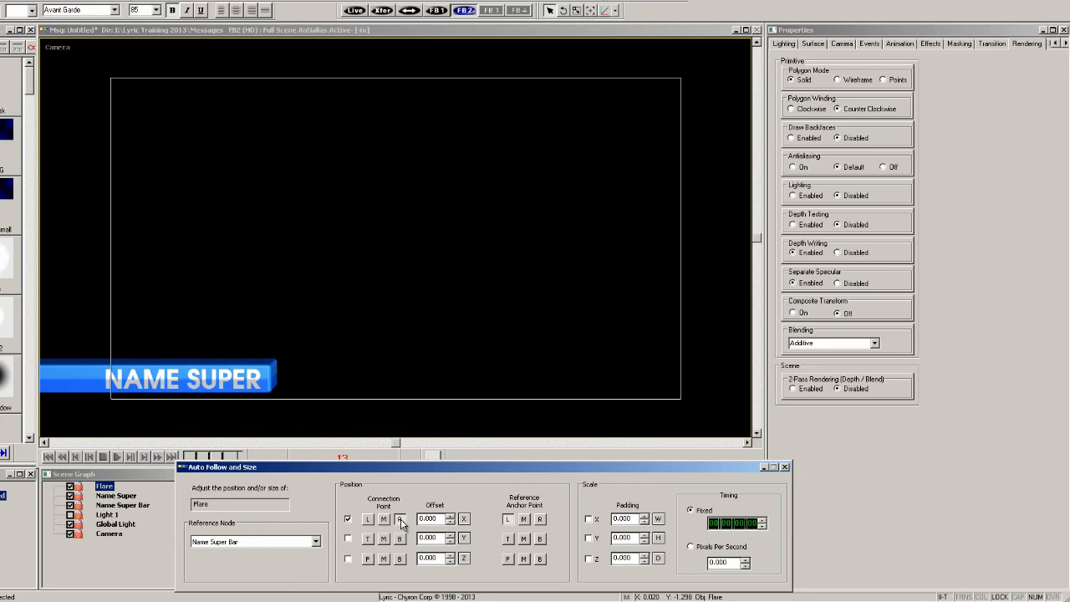
left_click(540, 520)
type("NOW THE F")
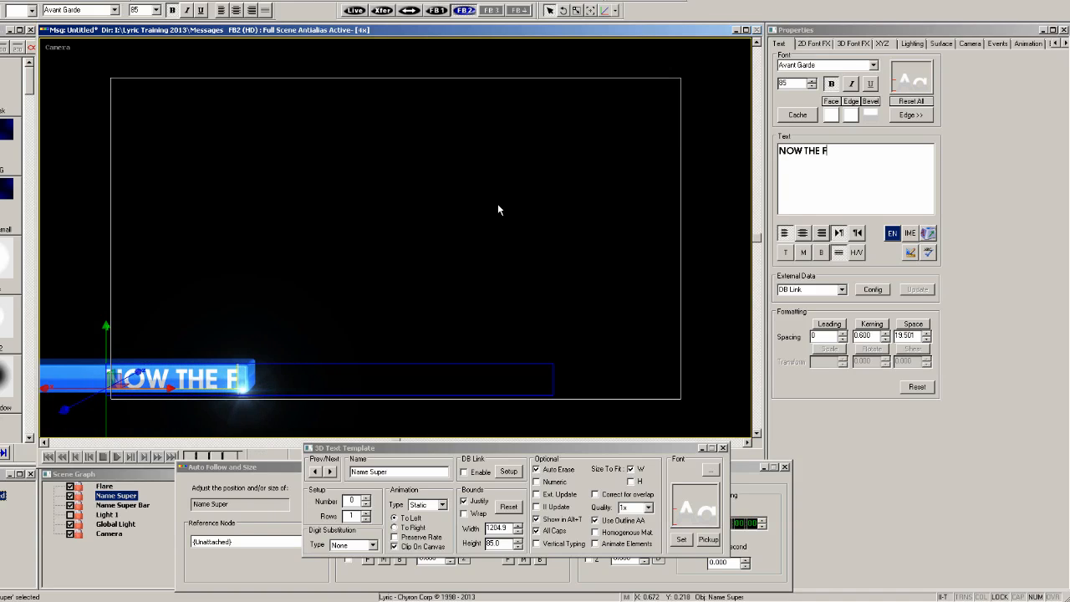
Finish entering the test text ending in 'FLARE MO' in the Text field
type("LARE MO")
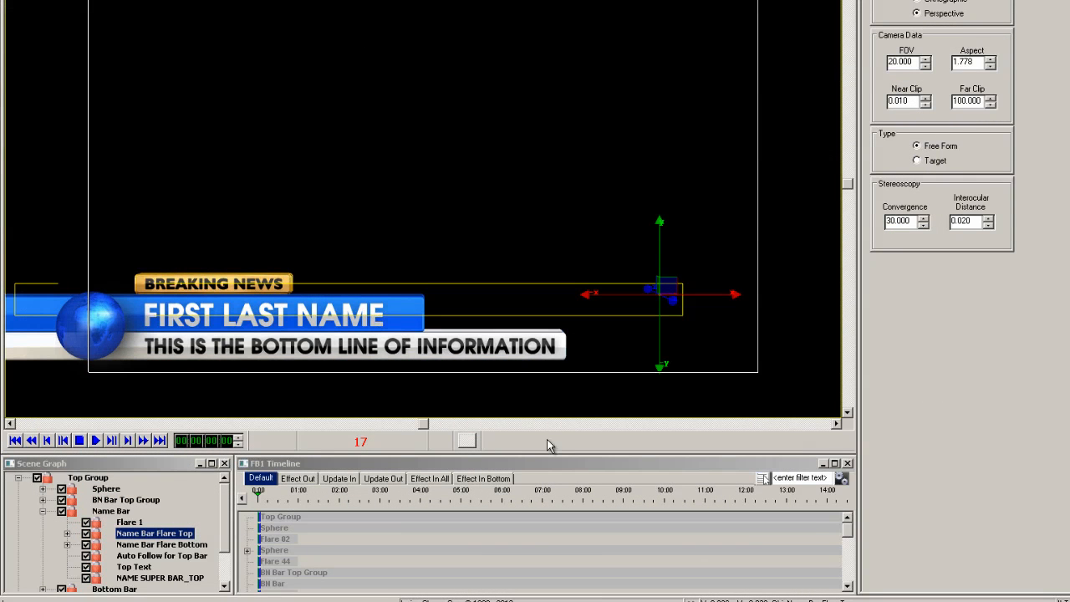
mouse_move(166, 518)
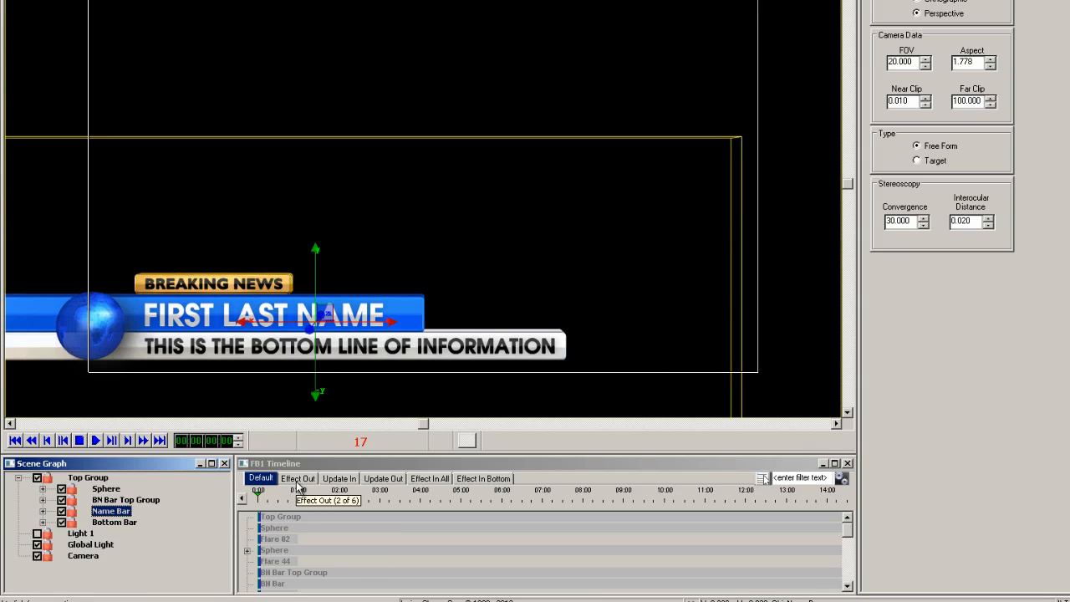
Preview the Effect In All animation from its start, then return to the Default timeline
left_click(429, 478)
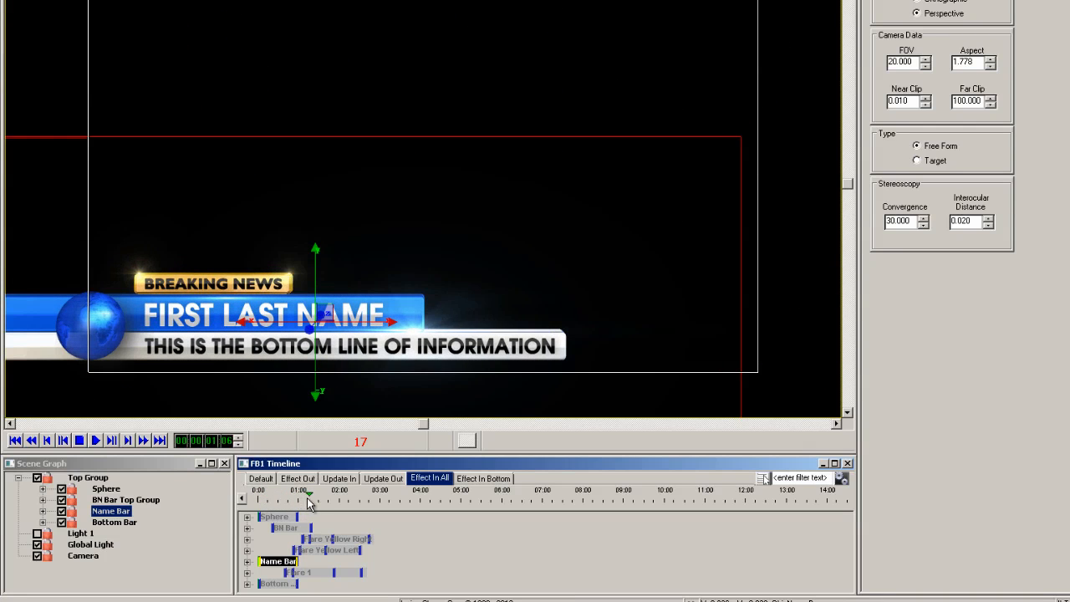
left_click_drag(307, 494, 325, 493)
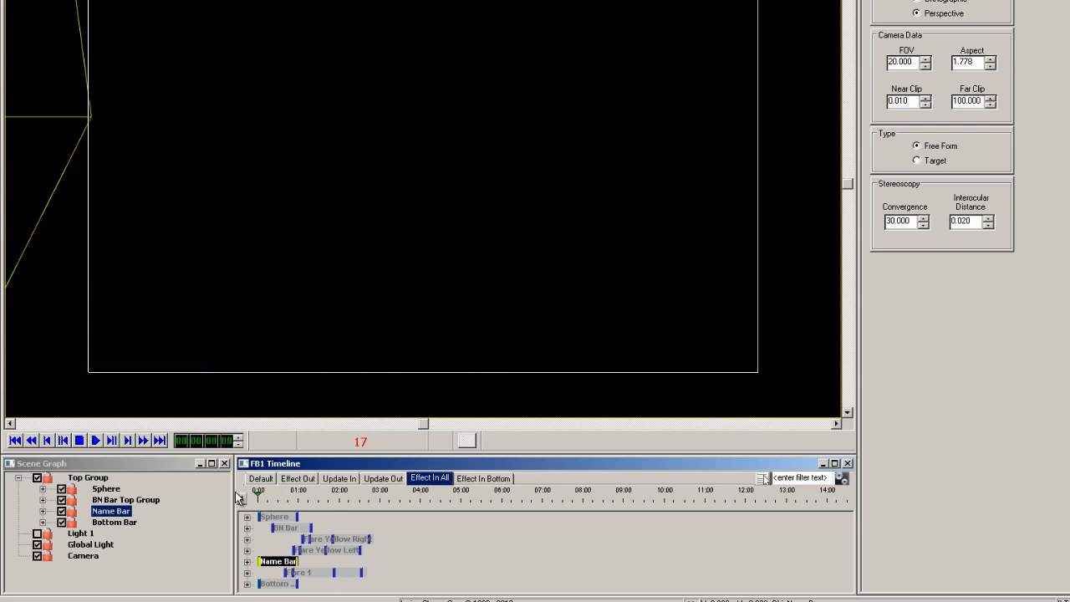
left_click(484, 479)
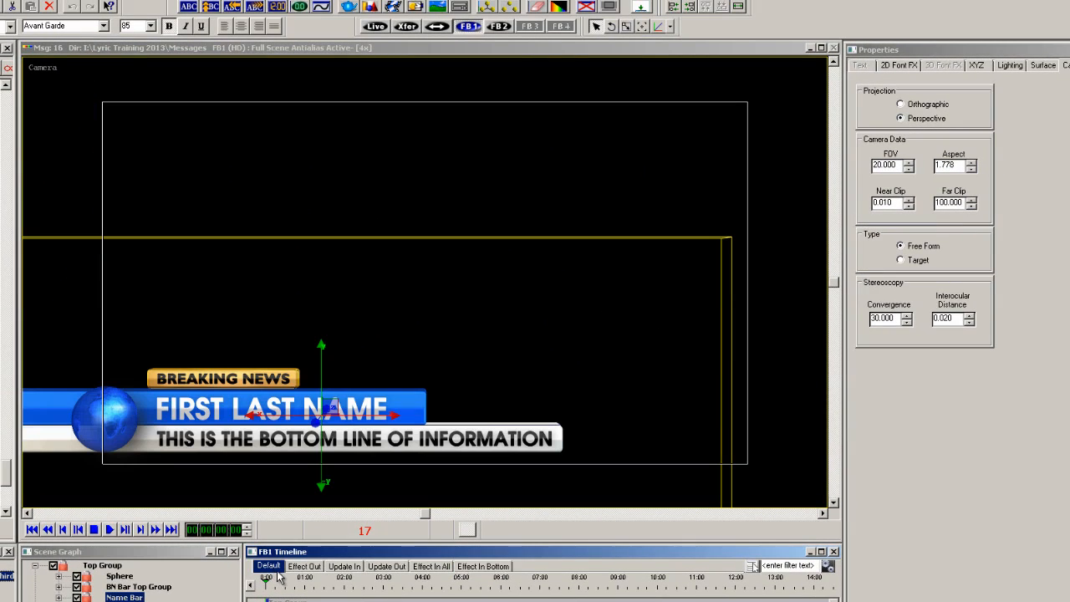
mouse_move(895, 379)
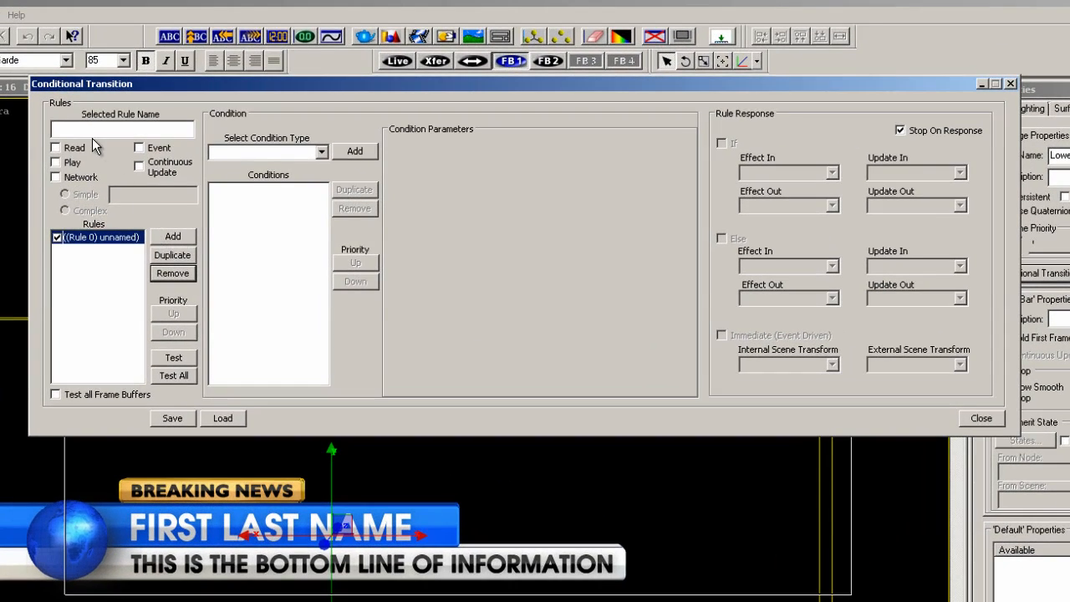
Name the new transition rule 'Effect In All'
left_click(56, 163)
type("E")
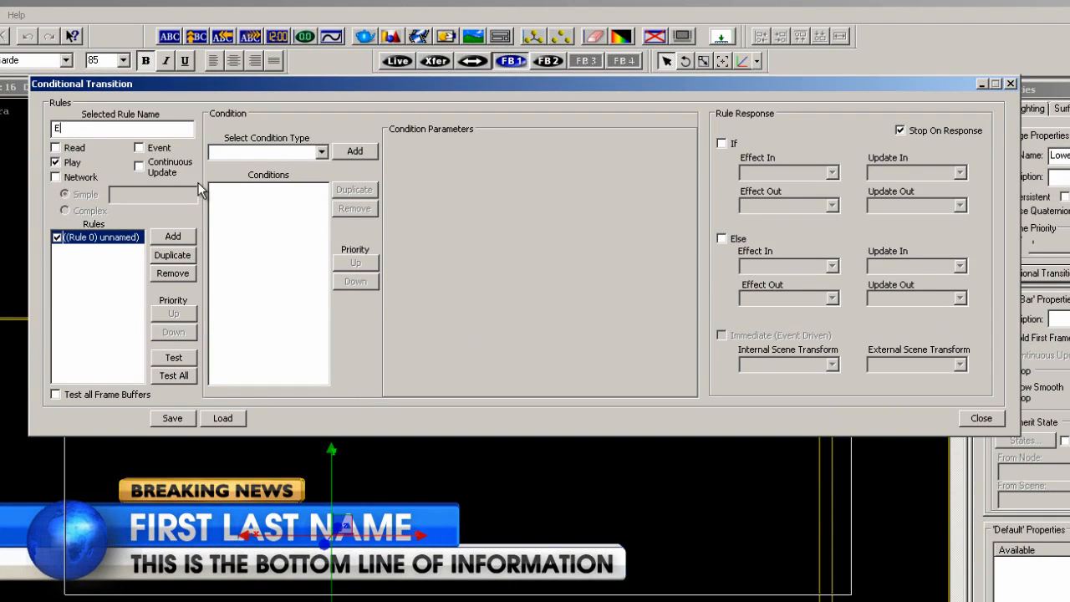
type("ffect In")
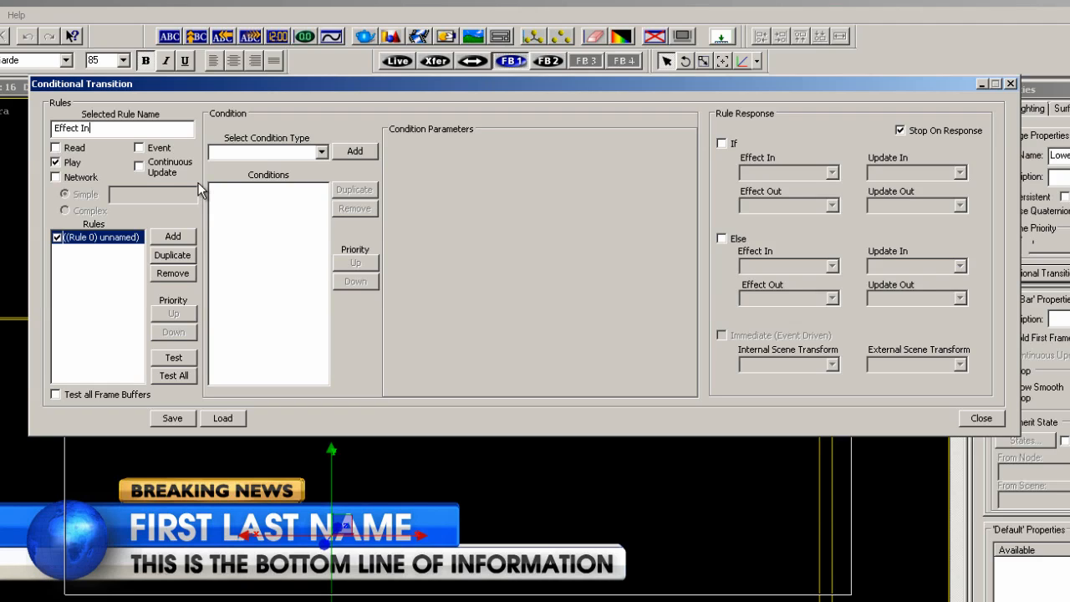
type("All")
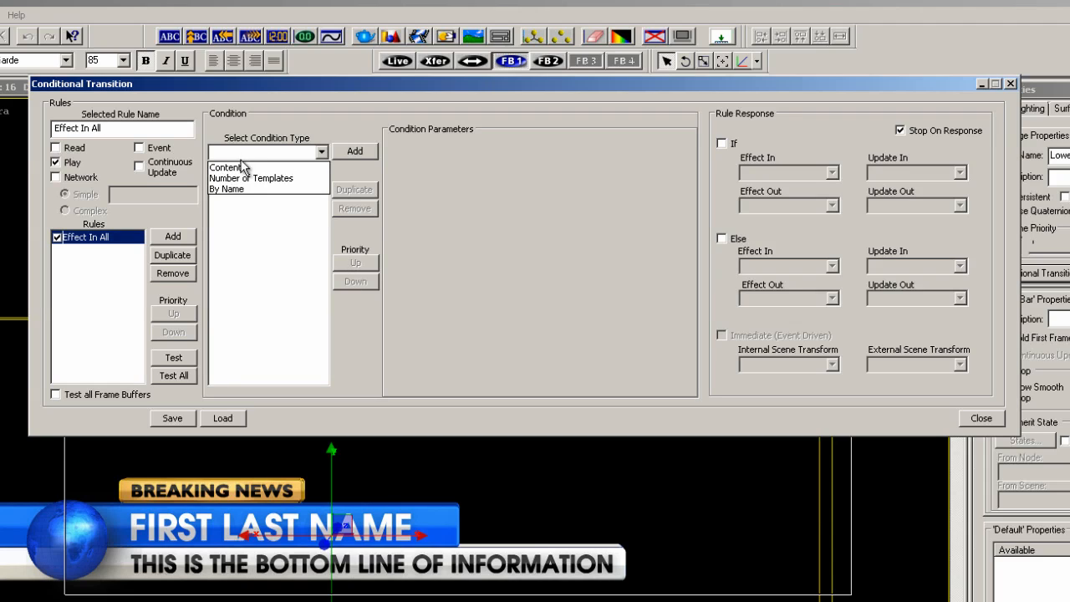
Add a Content condition on BN Text matching anything in internal scenes
left_click(227, 167)
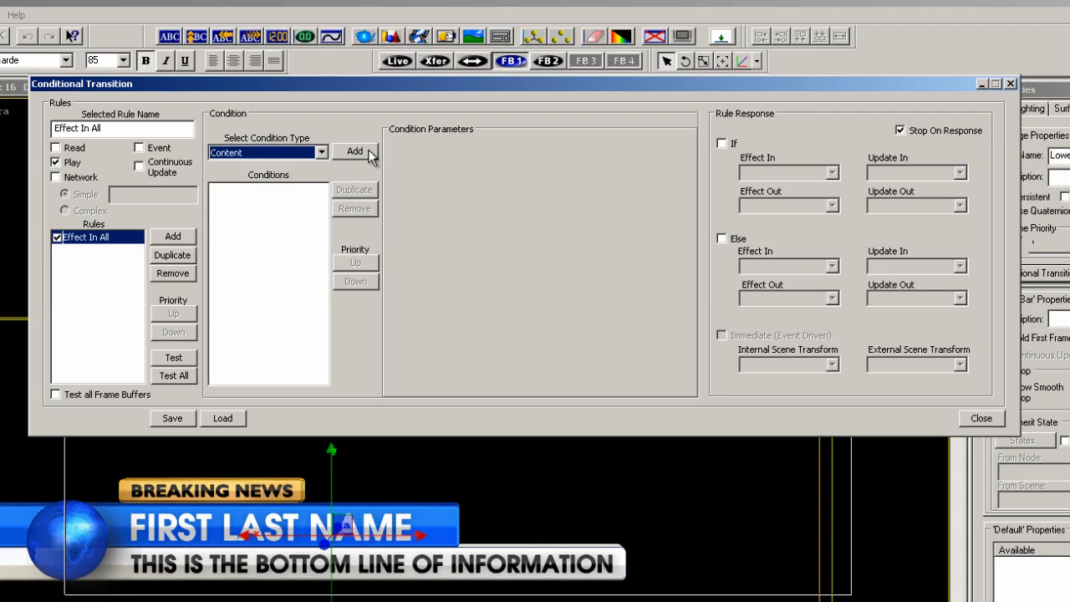
left_click(354, 151)
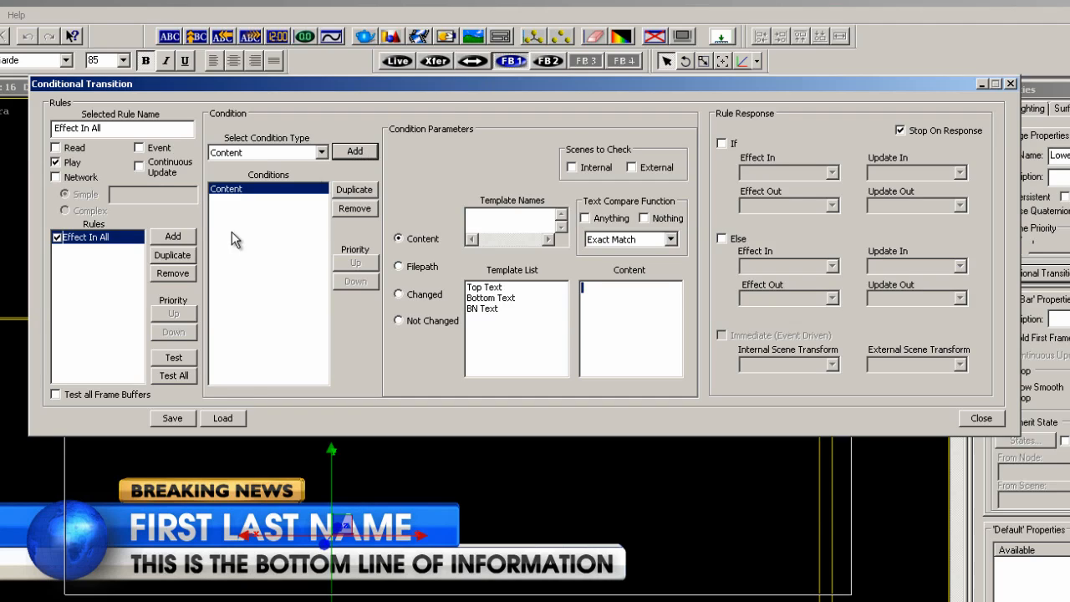
mouse_move(488, 320)
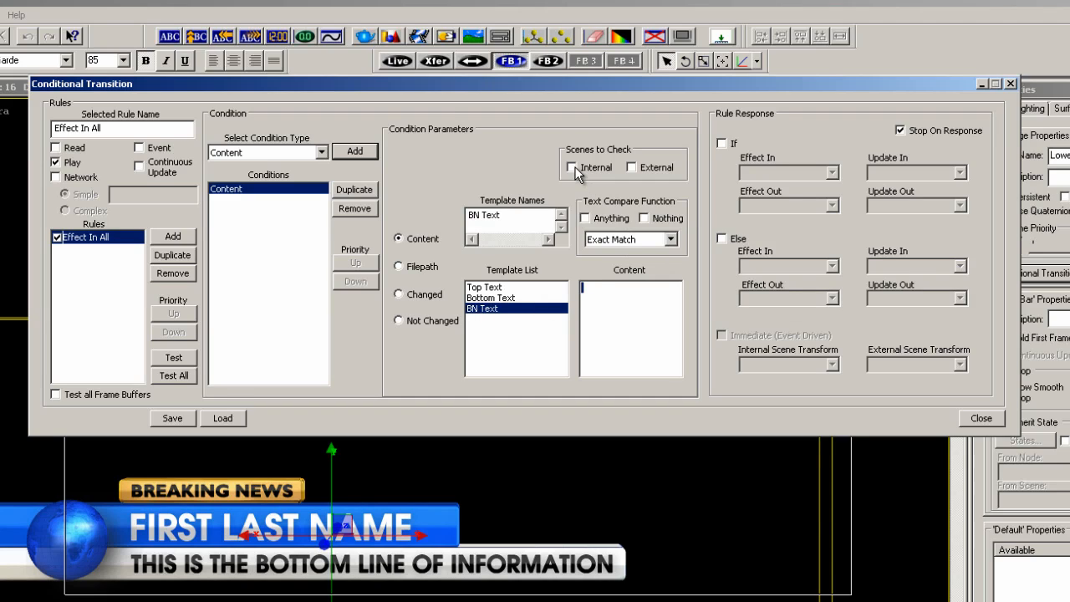
left_click(571, 167)
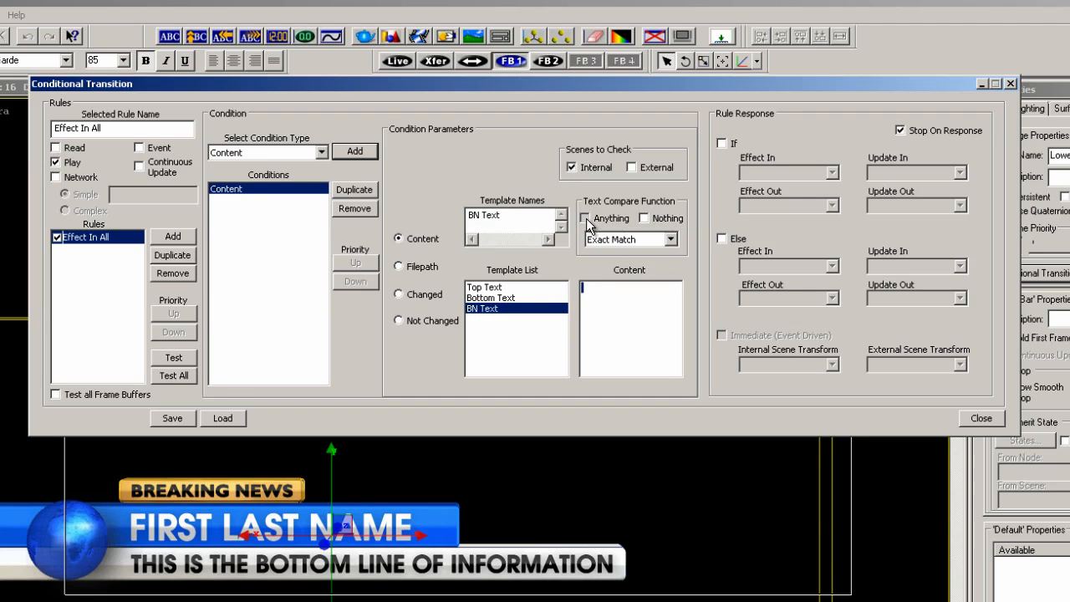
left_click(587, 218)
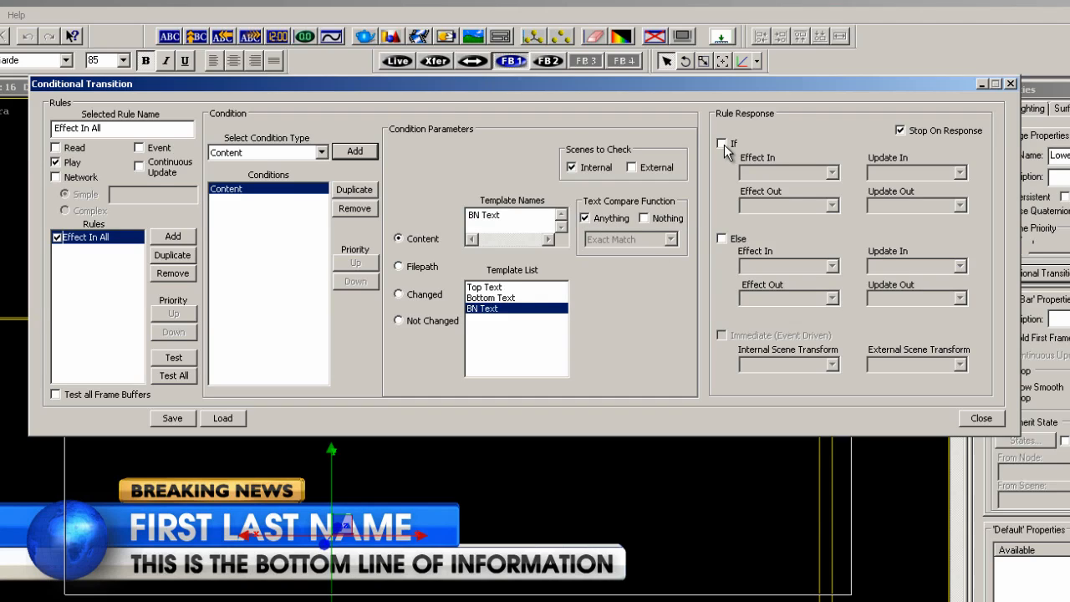
When the condition is met, play Effect In All
left_click(722, 143)
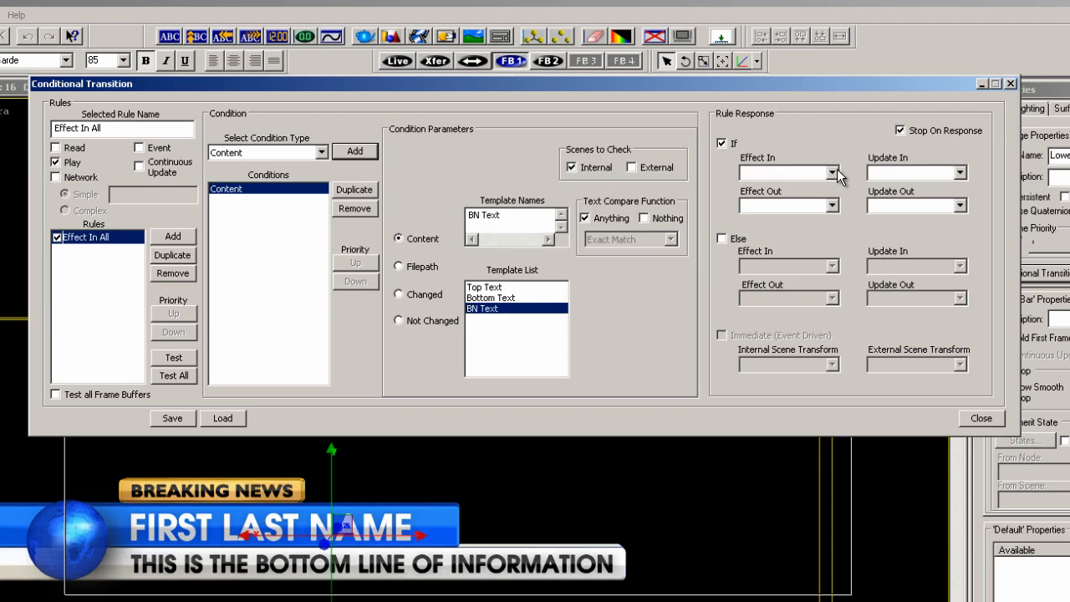
left_click(833, 173)
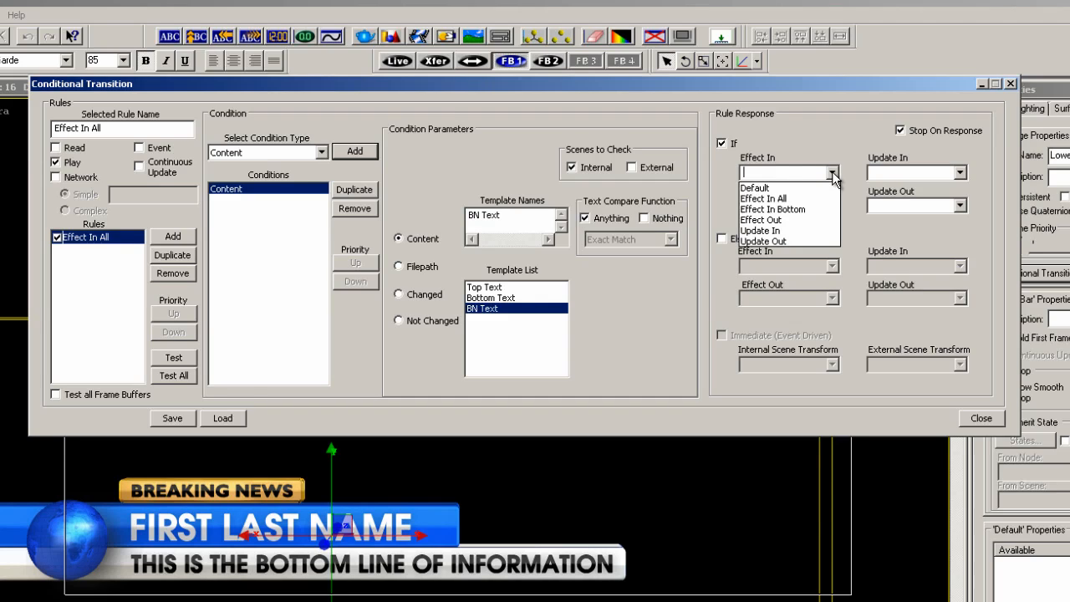
left_click(763, 200)
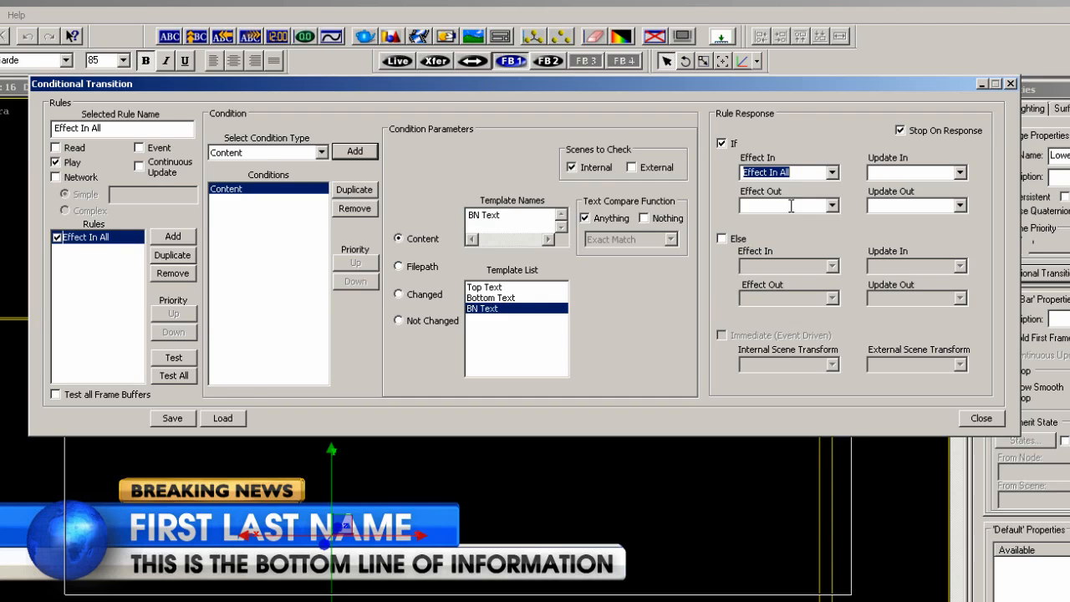
mouse_move(810, 241)
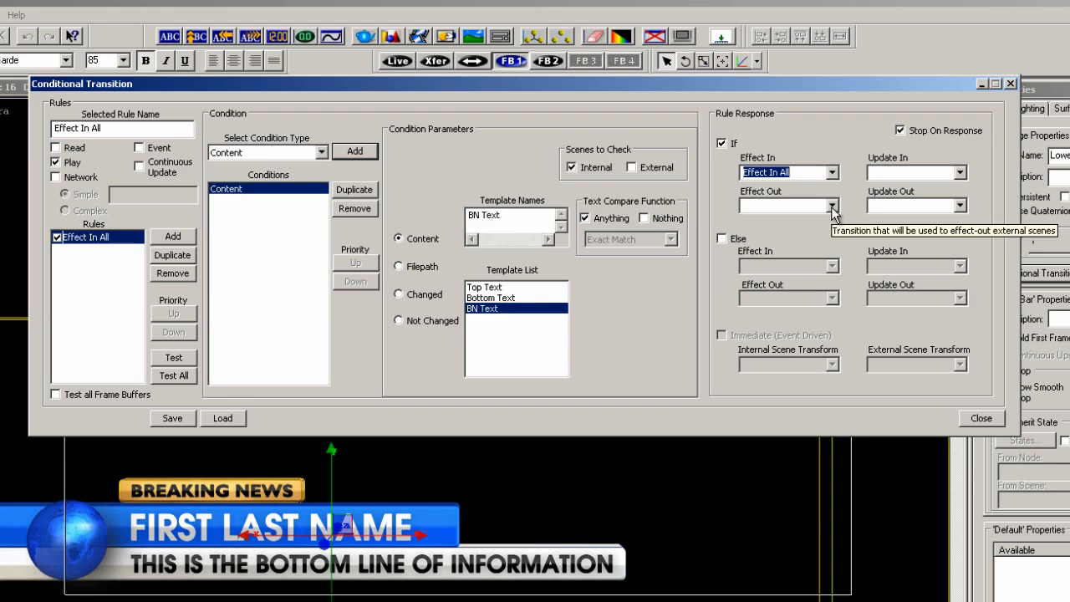
Otherwise play Effect In Bottom, then close the rule editor
left_click(721, 238)
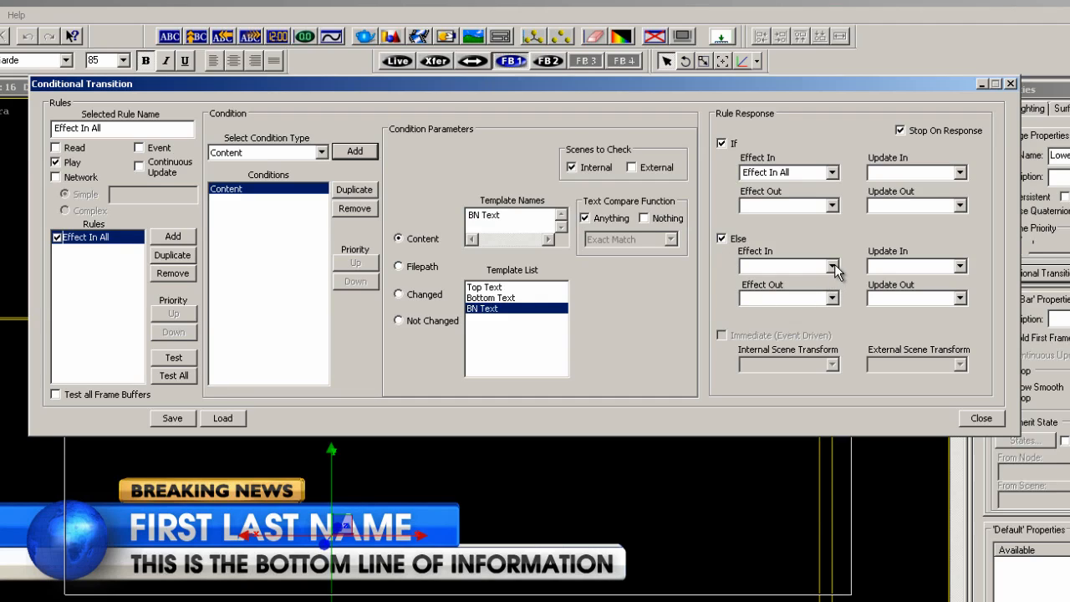
left_click(832, 266)
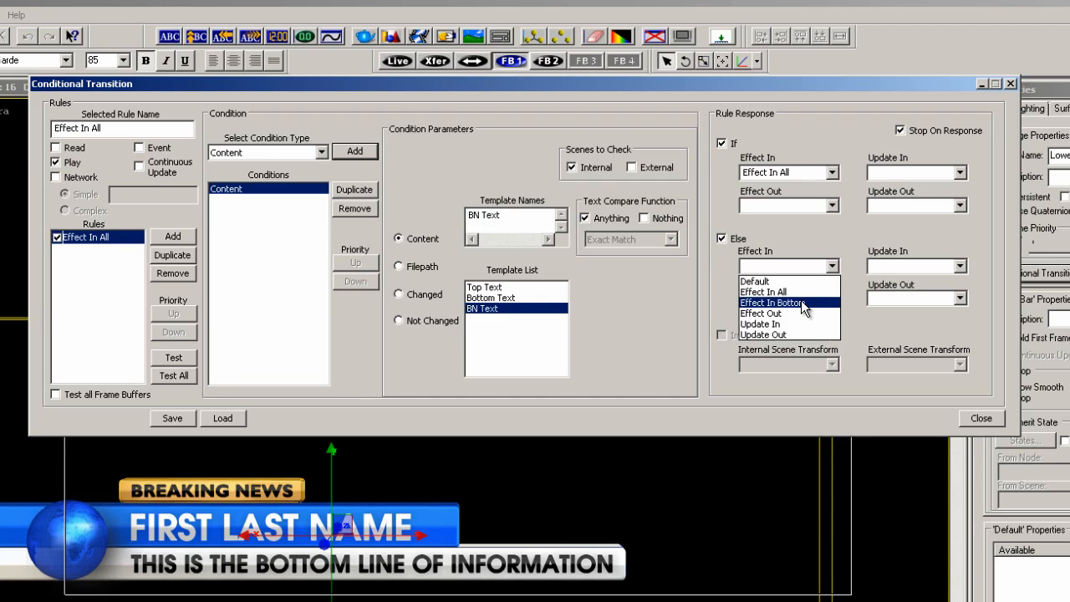
left_click(772, 303)
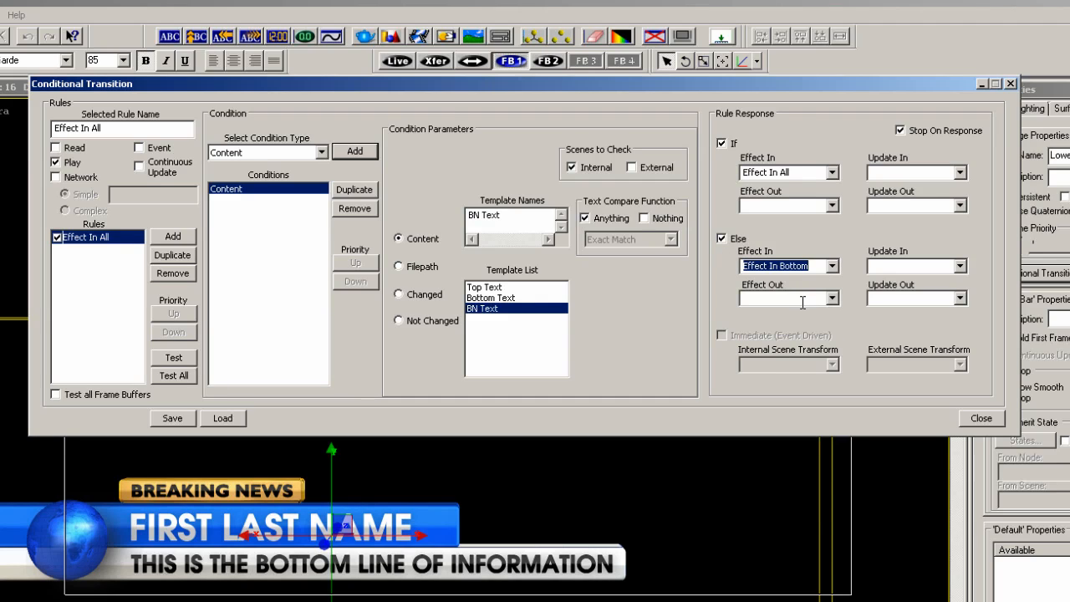
left_click(982, 419)
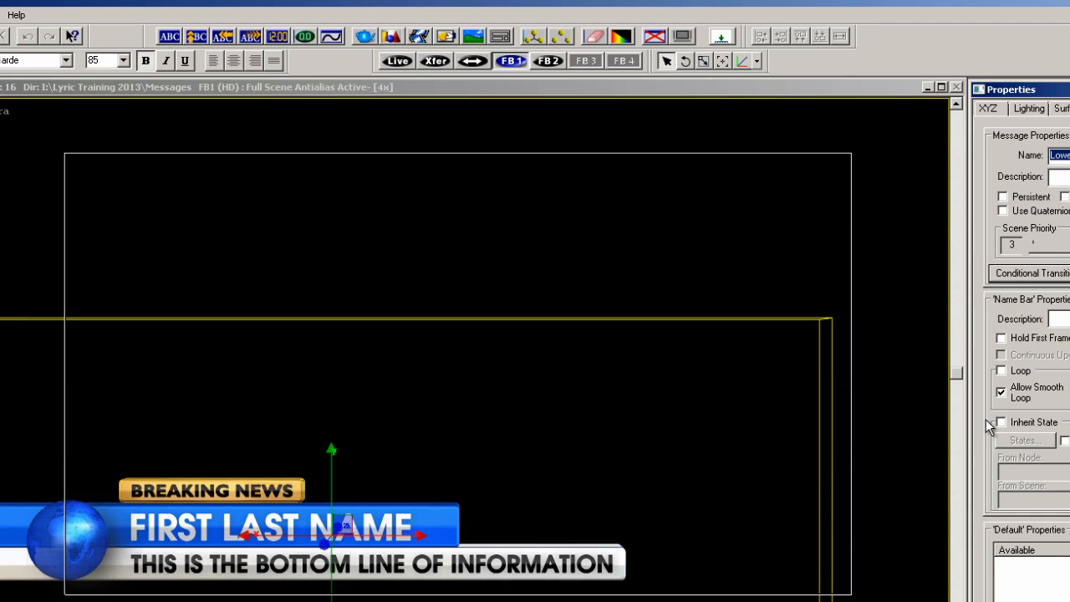